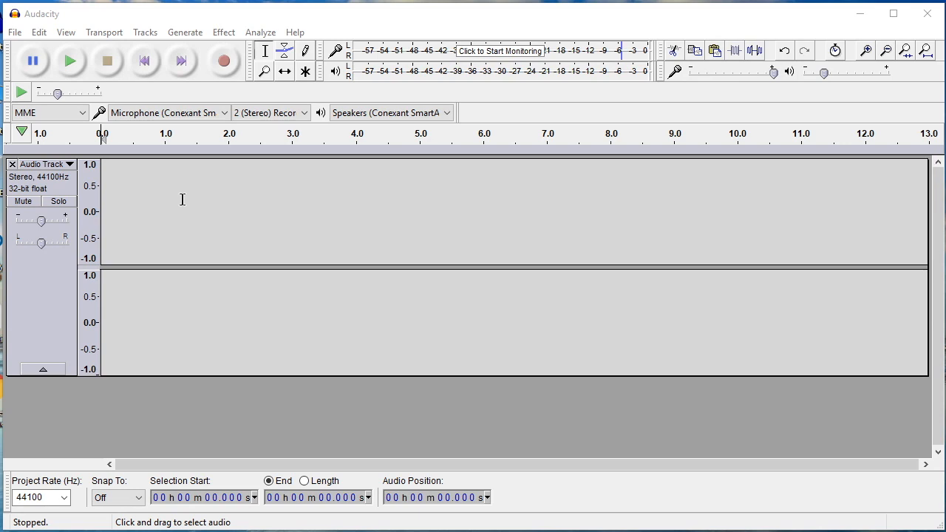
mouse_move(41, 17)
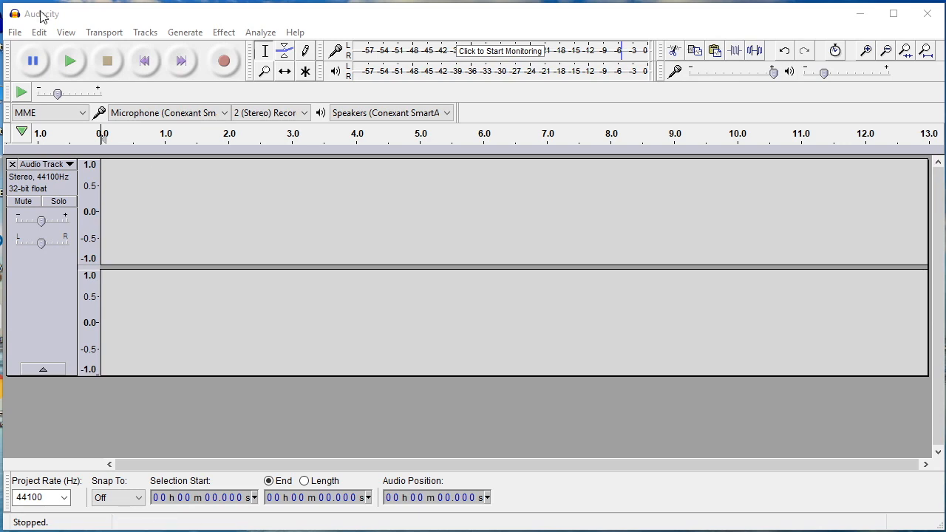
mouse_move(31, 18)
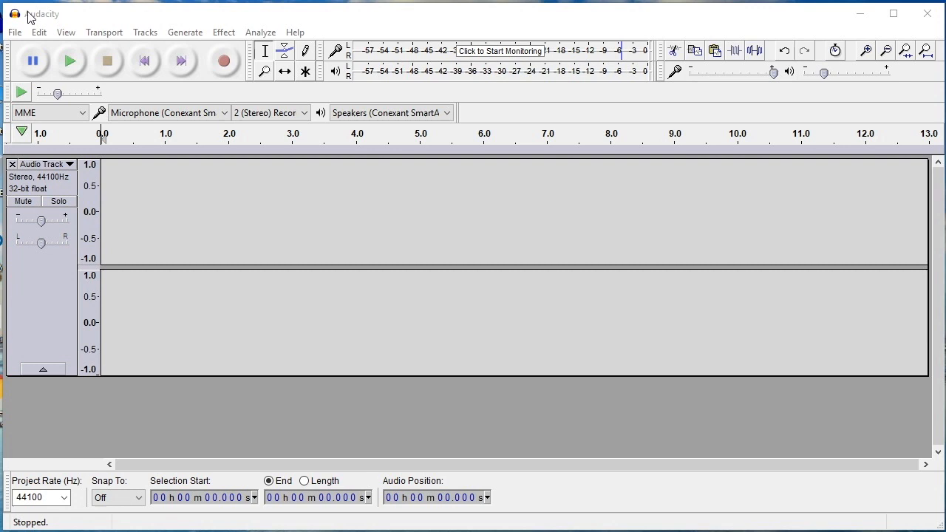
Keep the microphone as input and record, then play back, a short test take
click(168, 113)
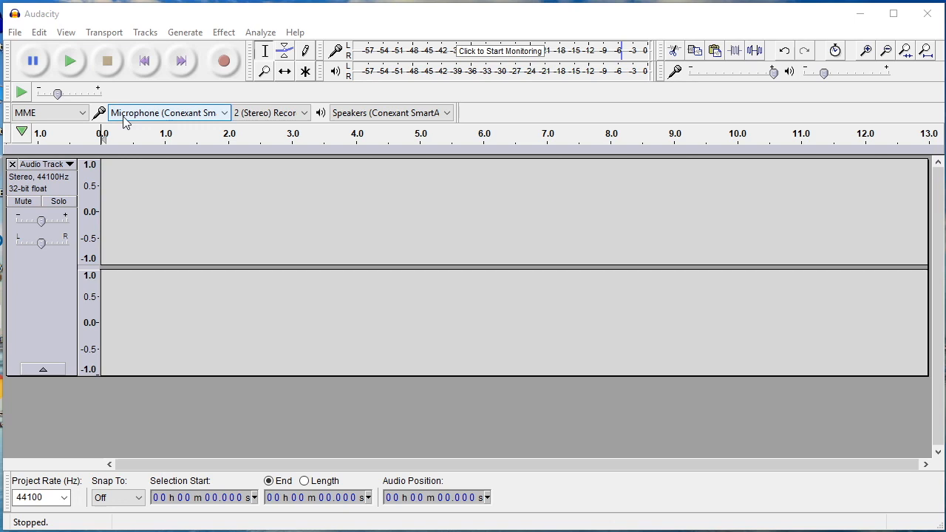
mouse_move(177, 121)
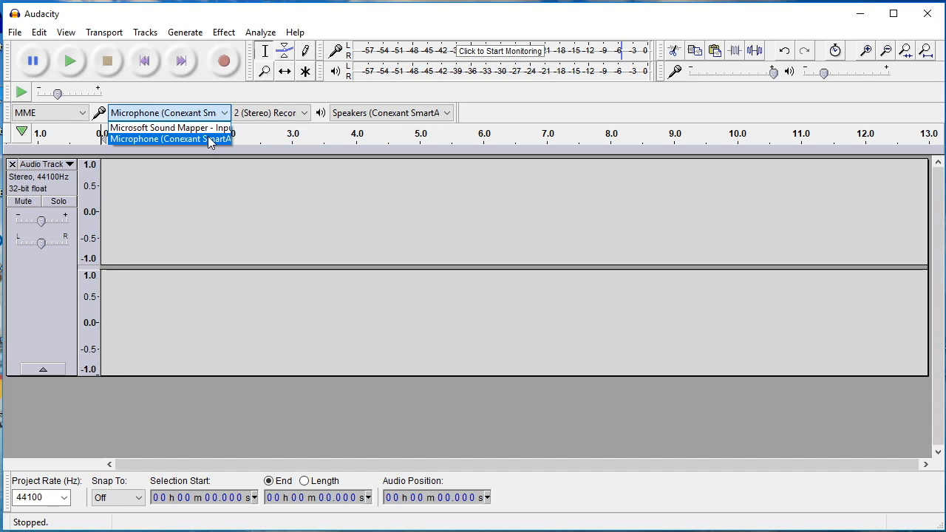
click(169, 139)
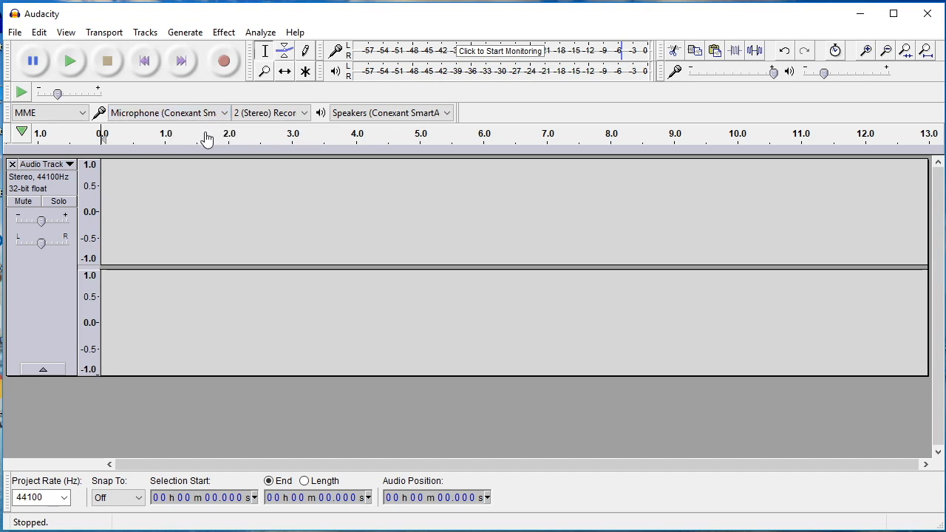
mouse_move(207, 137)
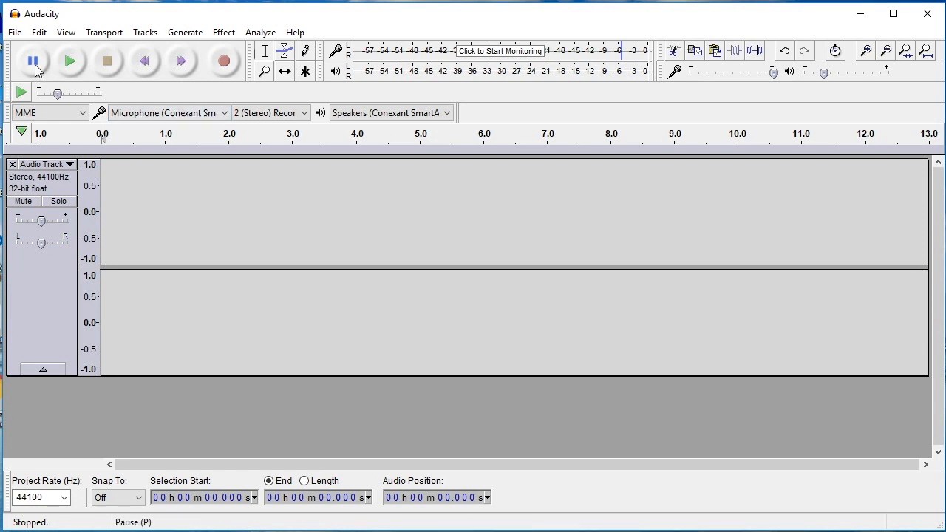
mouse_move(71, 61)
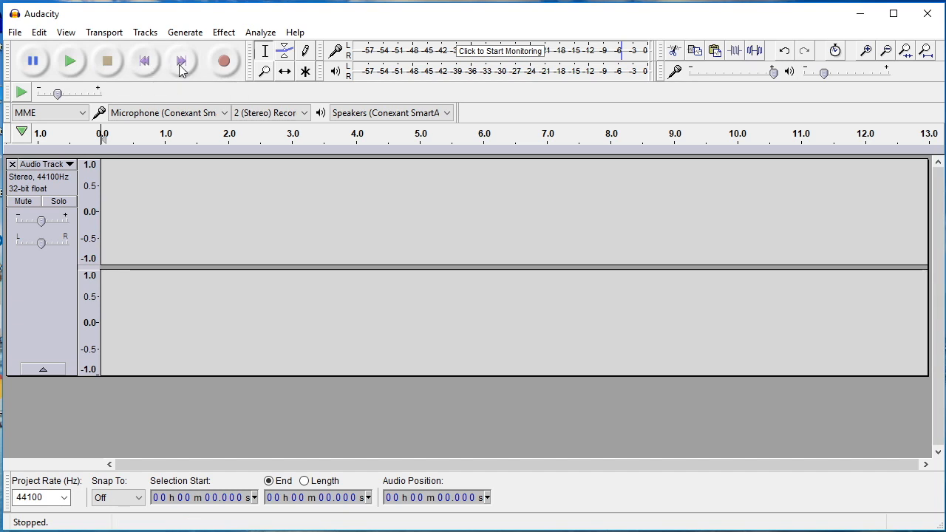
mouse_move(225, 60)
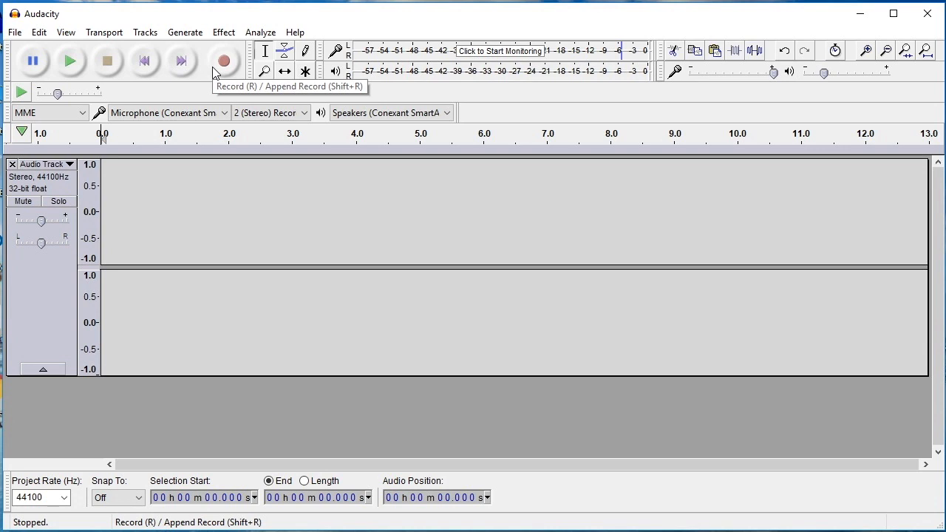
click(224, 60)
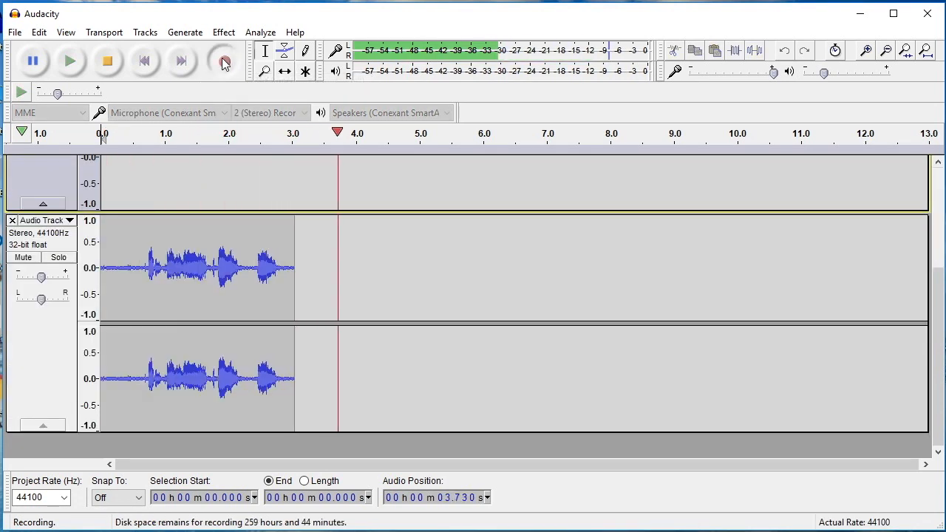
click(106, 61)
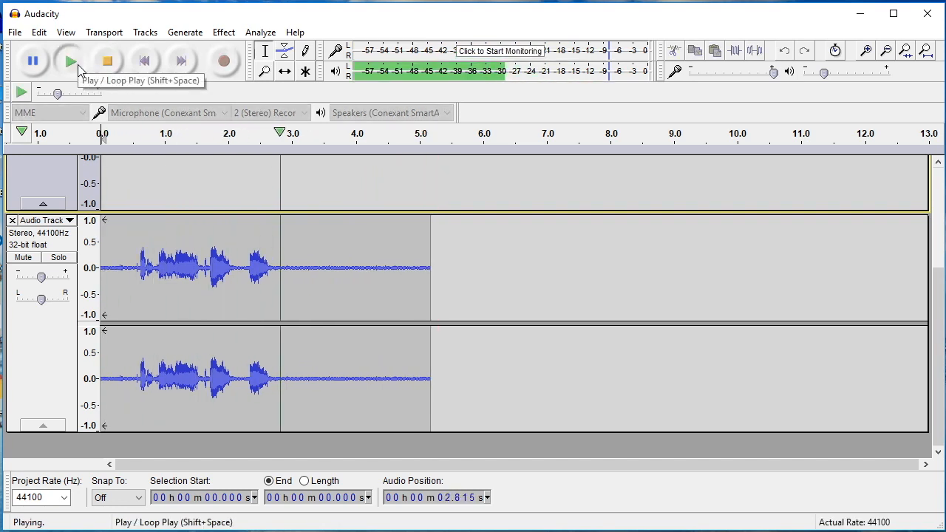
click(107, 61)
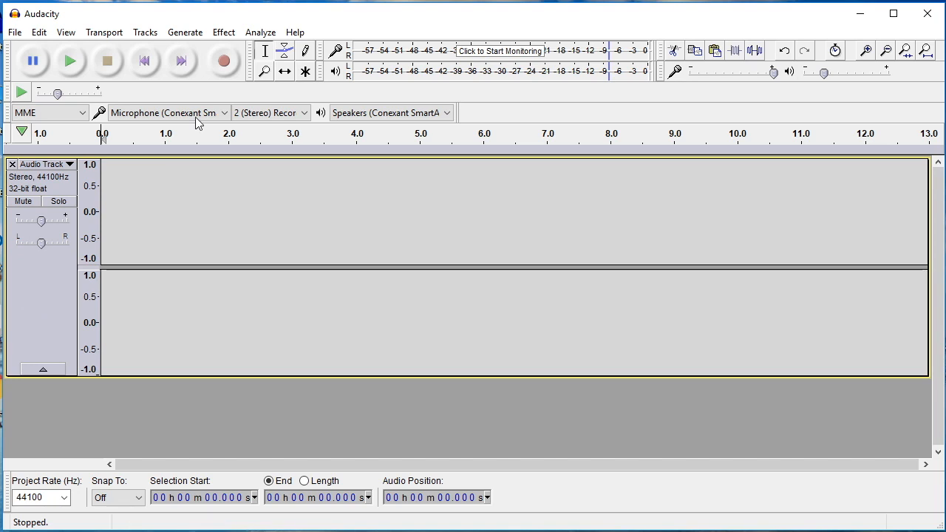
Record the roughly five-second spoken voice clip into a fresh stereo track
click(224, 60)
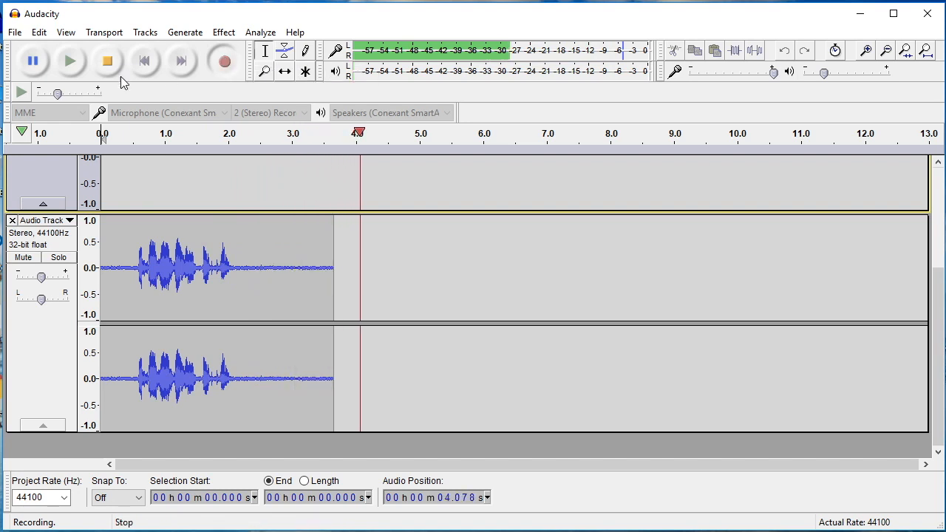
click(107, 60)
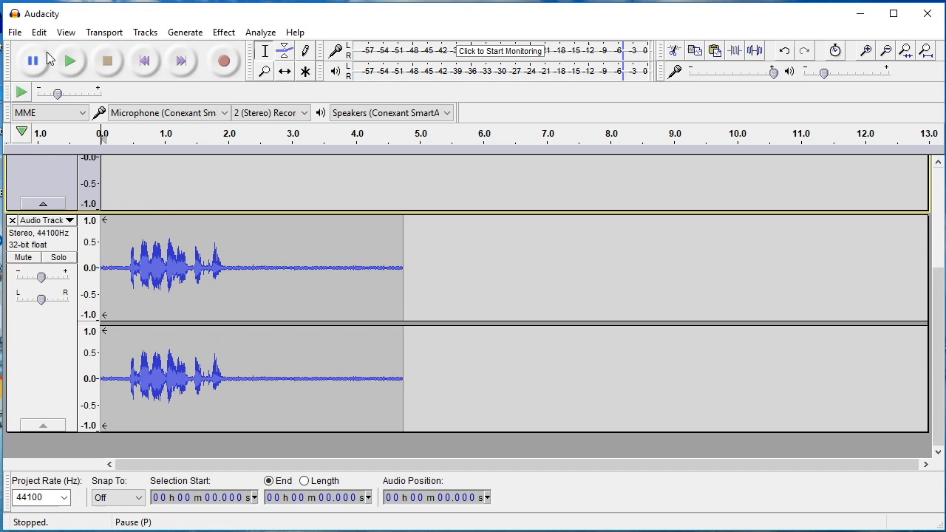
Export the recording as the MP3 'Demo Podcast' to the Desktop and open it for playback
click(13, 32)
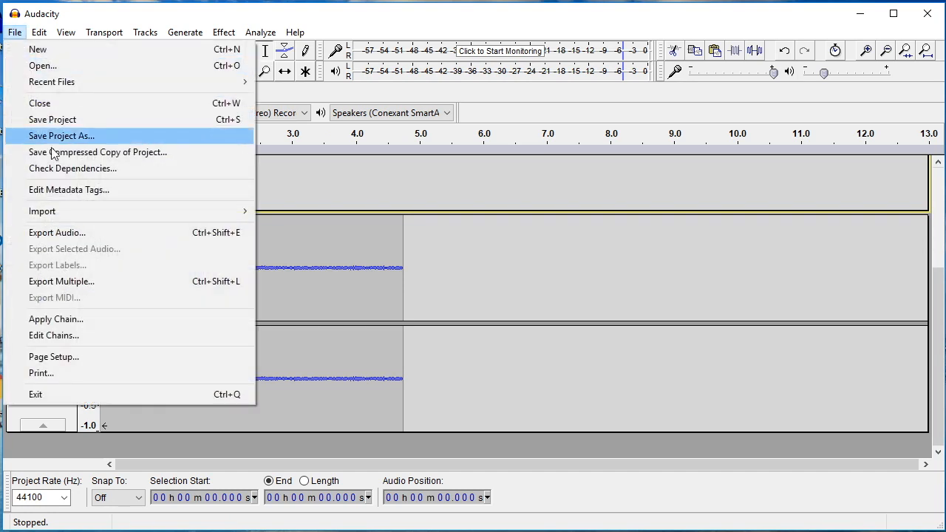
click(56, 232)
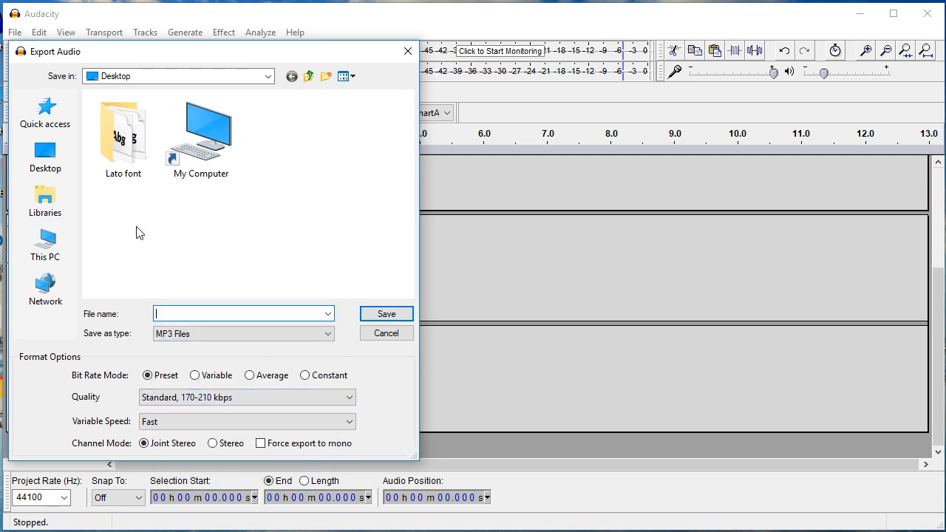
text(Demo Podcast)
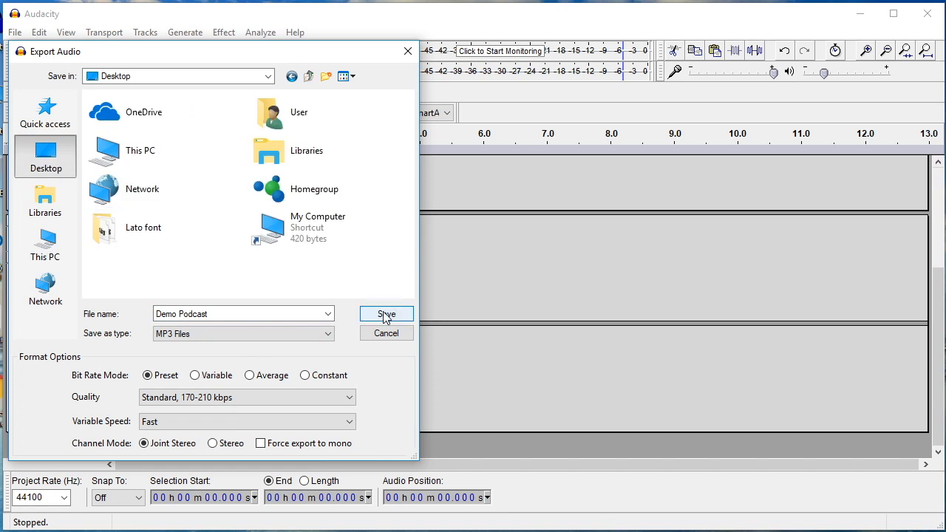
click(386, 313)
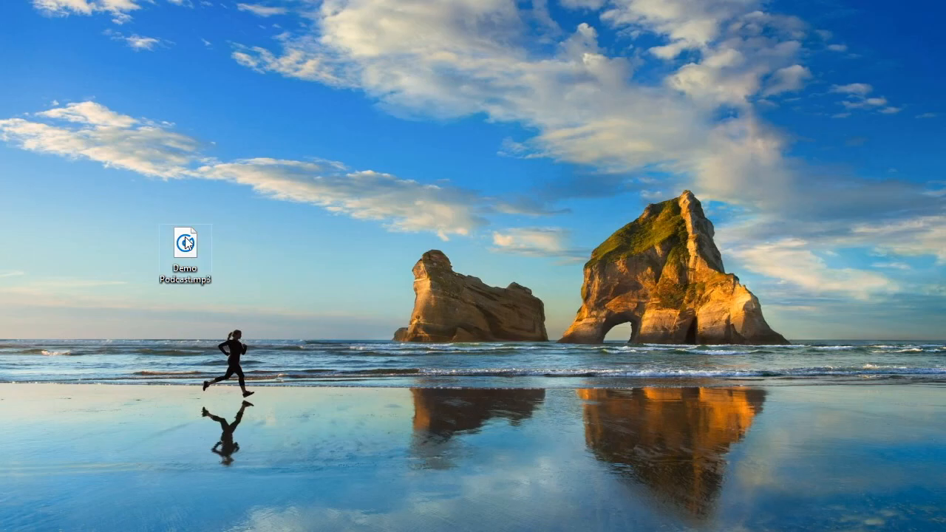
double_click(186, 243)
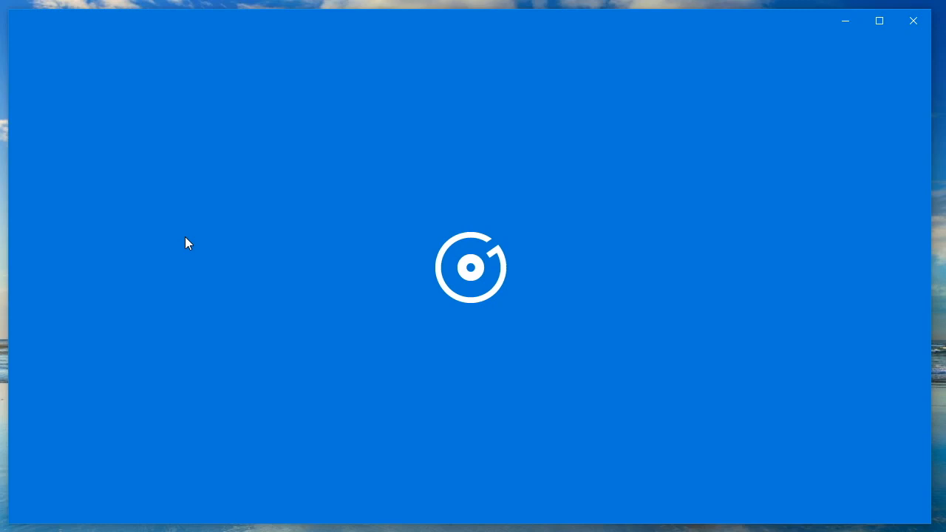